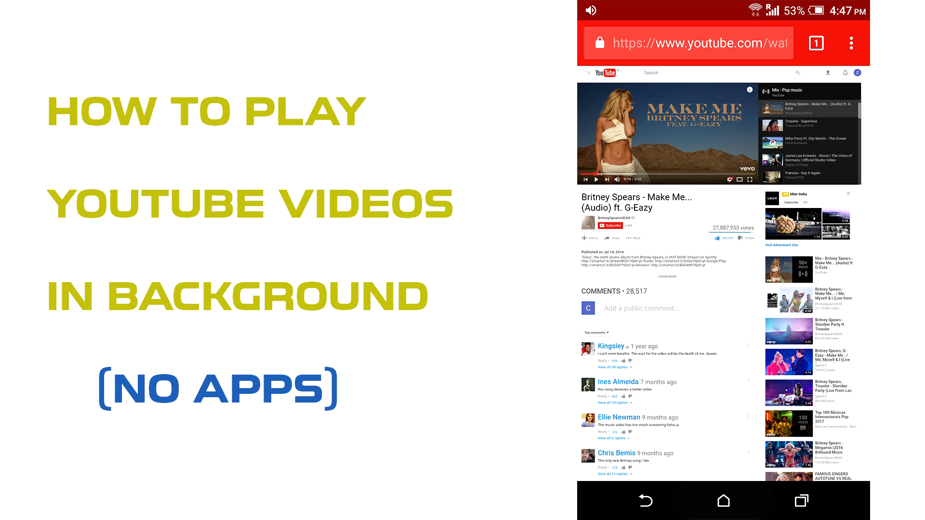
Leave Chrome for the Android home screen showing the Google folder.
{"action": "left_click", "coordinate": [724, 500]}
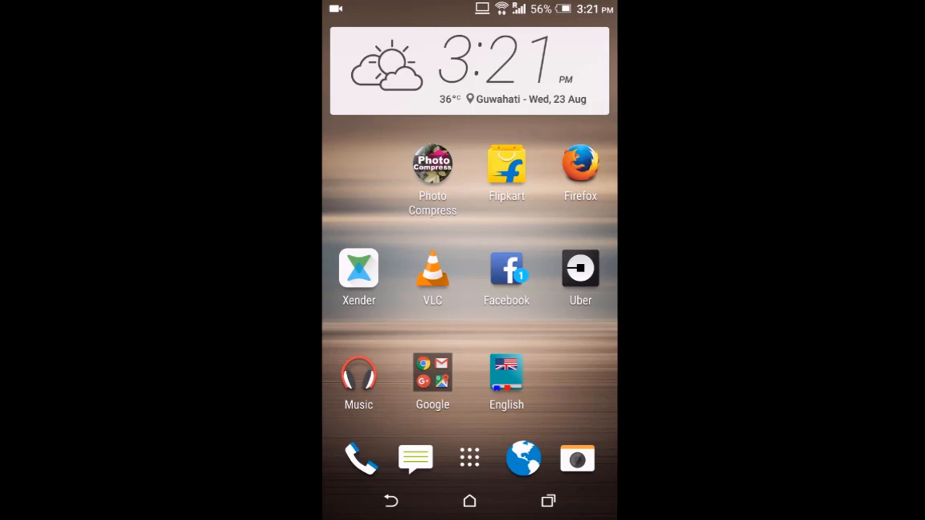
{"action": "left_click", "coordinate": [432, 380]}
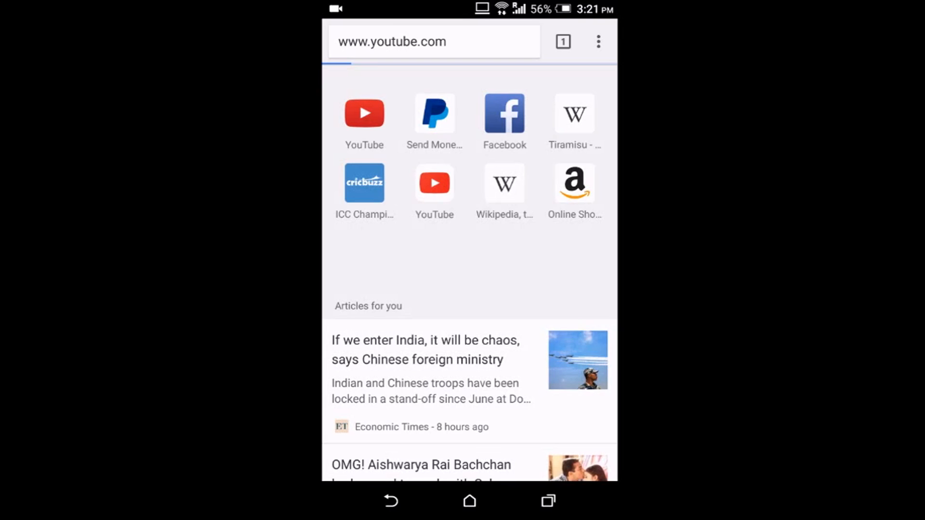
{"action": "left_click", "coordinate": [364, 113]}
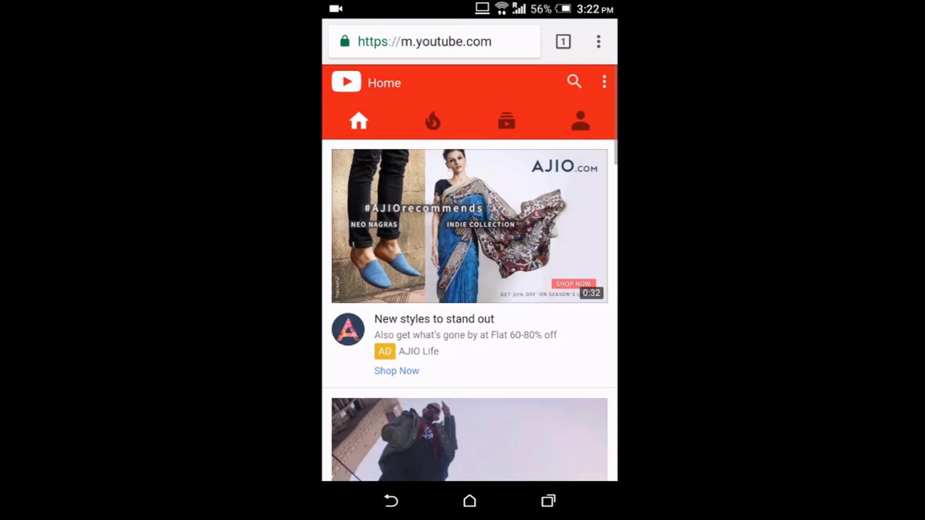
Enable Request desktop site from Chrome's three-dot menu for YouTube.
{"action": "left_click", "coordinate": [598, 42]}
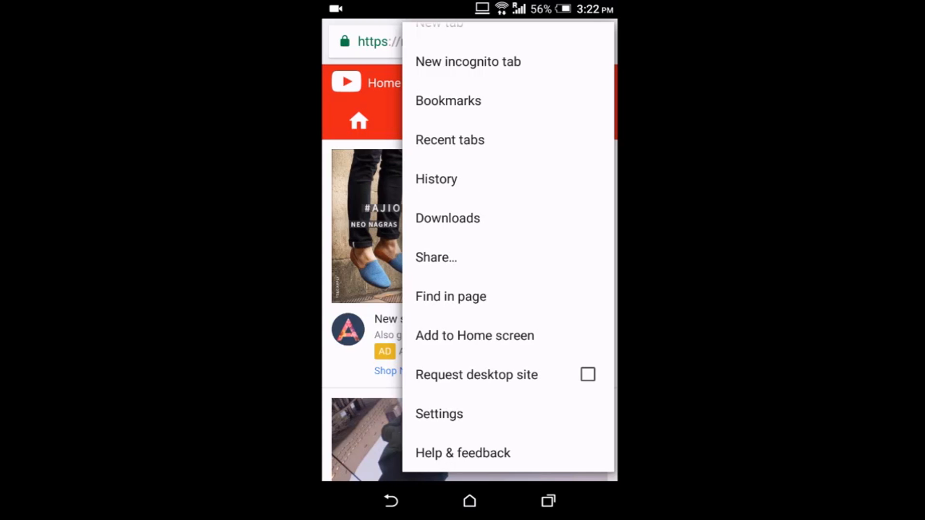
{"action": "left_click", "coordinate": [354, 236]}
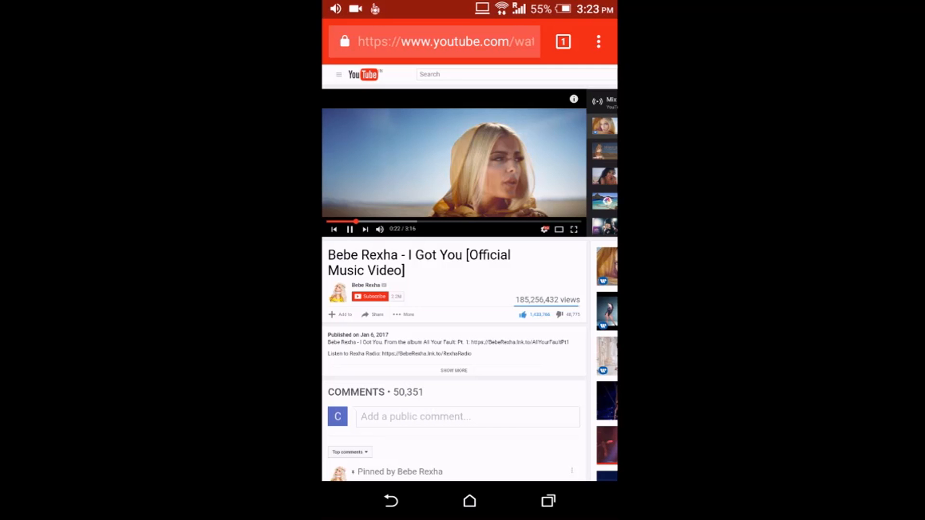
Play Britney Spears 'Make Me' and long-press the player to show the Loop option.
{"action": "left_click", "coordinate": [469, 501]}
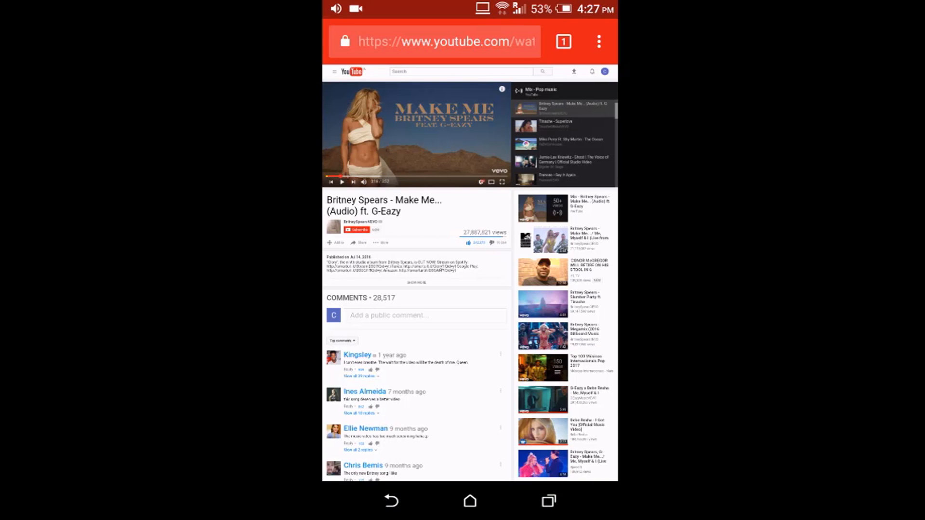
{"action": "right_click", "coordinate": [451, 127]}
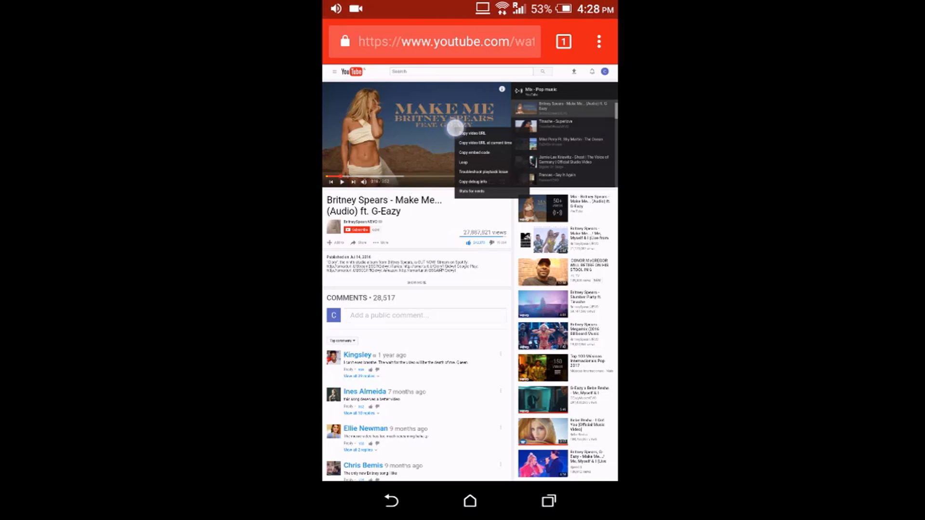